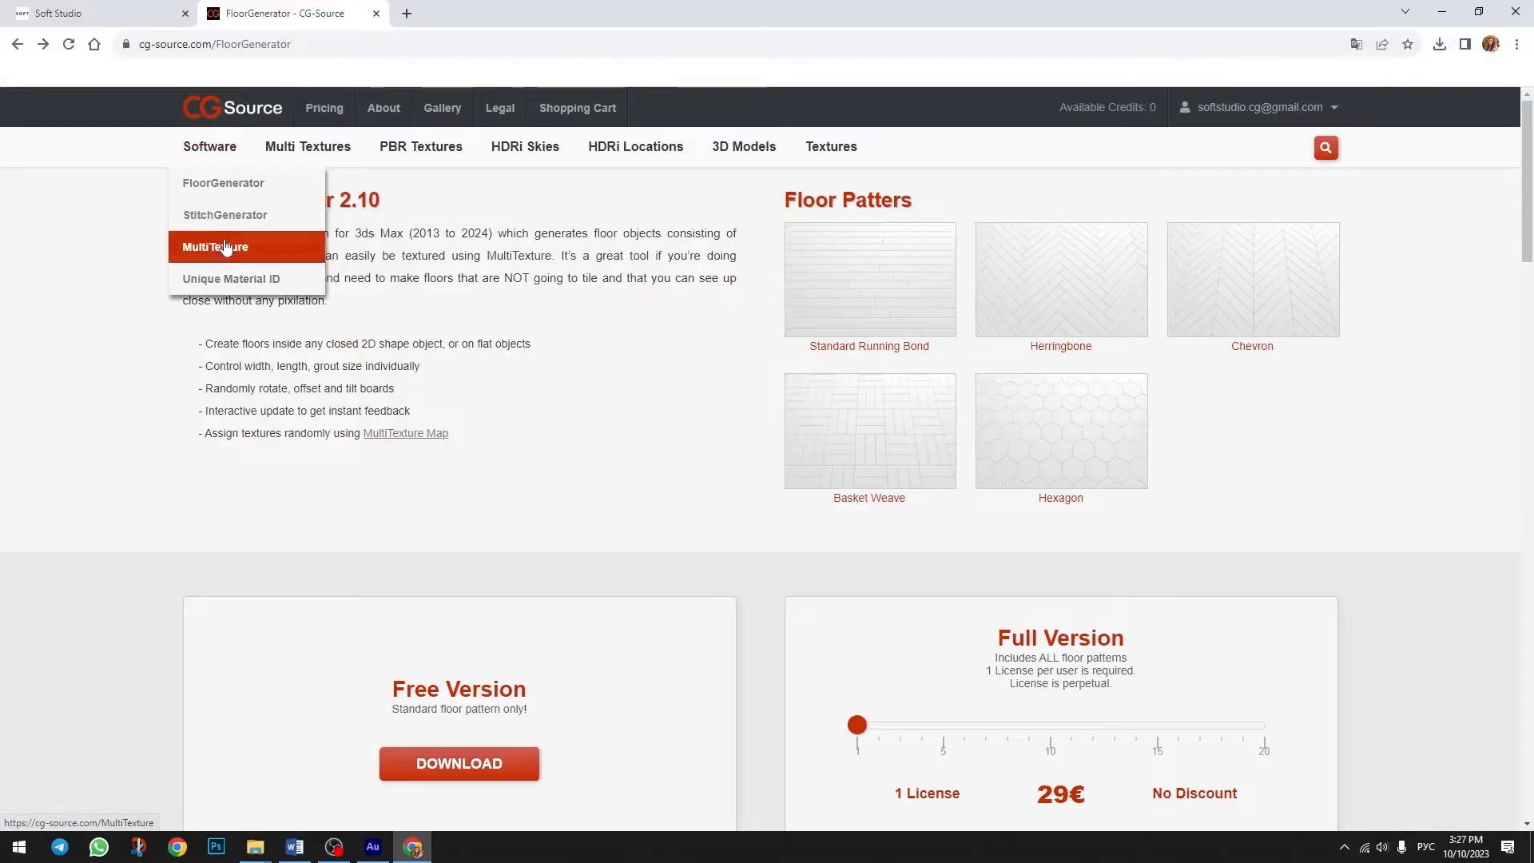
Open the MultiTexture product page from the Software menu on cg-source.com.
{"action": "left_click", "coordinate": [215, 246]}
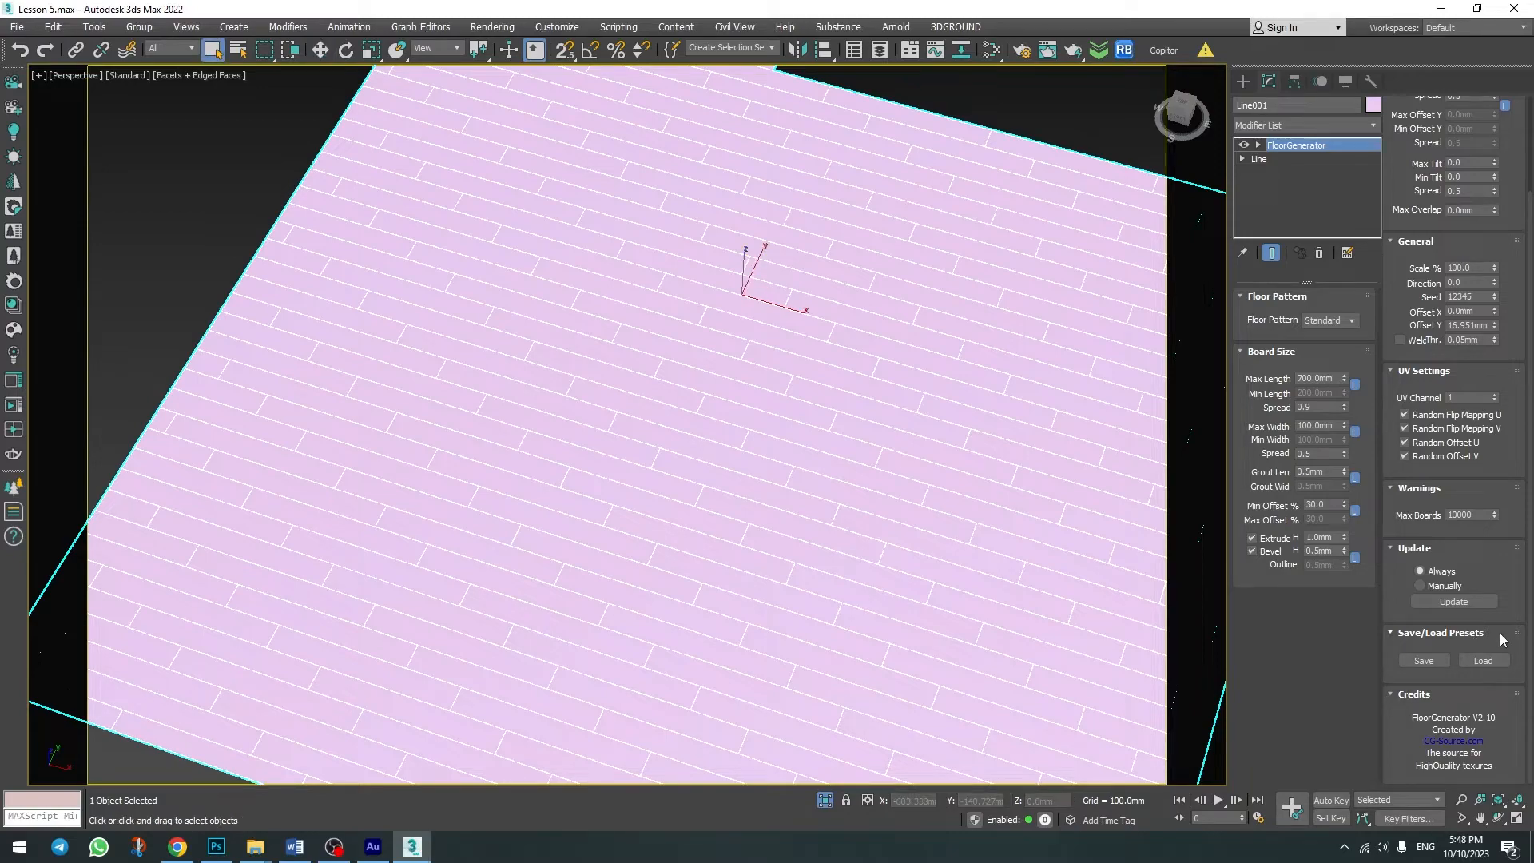
Enable extruded, bevelled boards for the Standard pattern in the FloorGenerator Board Size rollout.
{"action": "left_click", "coordinate": [1331, 319]}
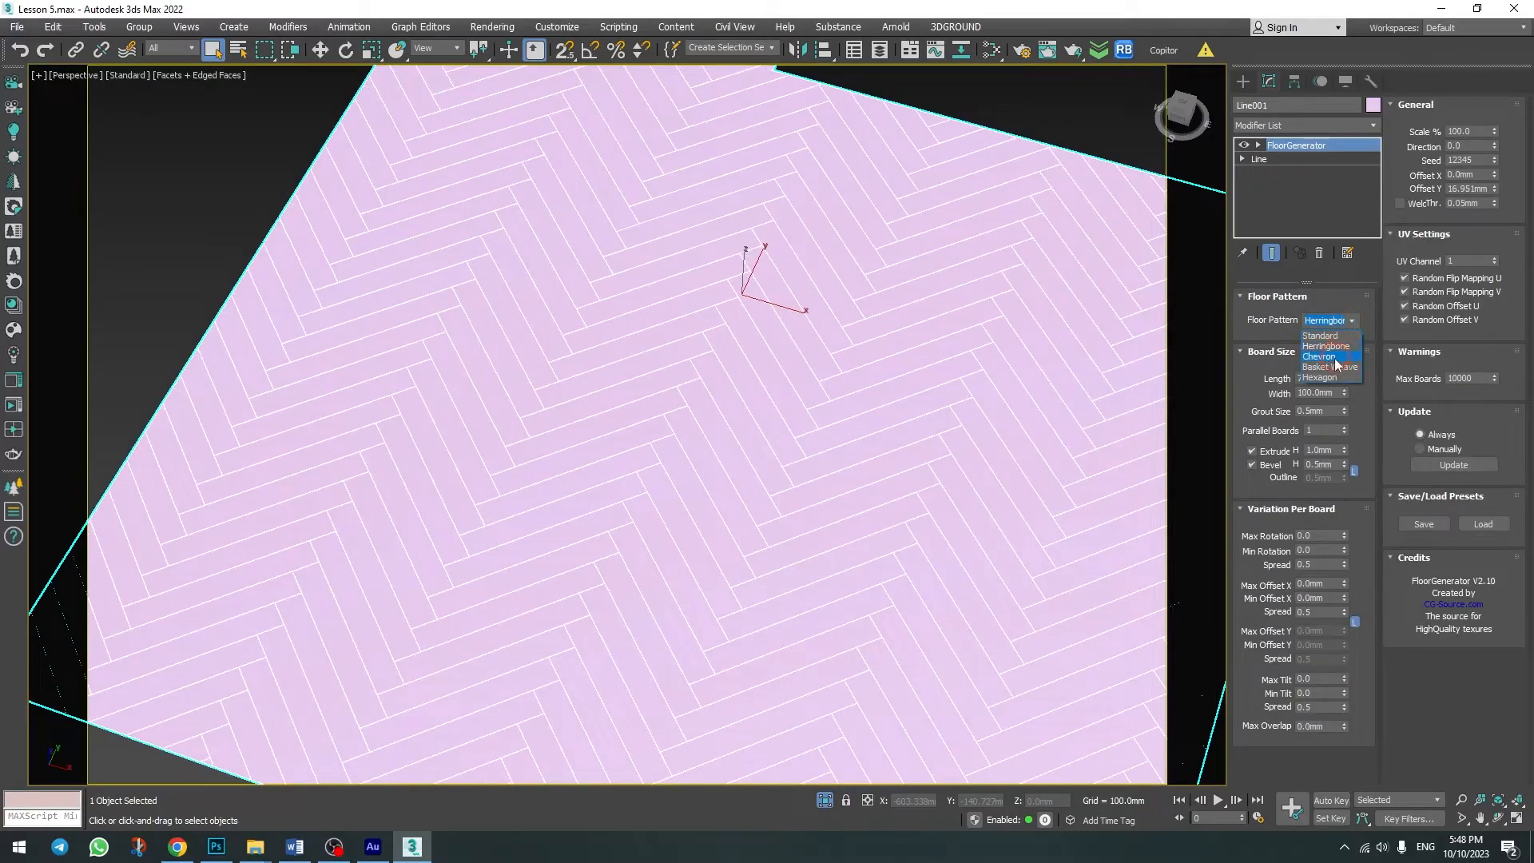
Switch the FloorGenerator floor pattern from Standard to Chevron.
{"action": "left_click", "coordinate": [1332, 367]}
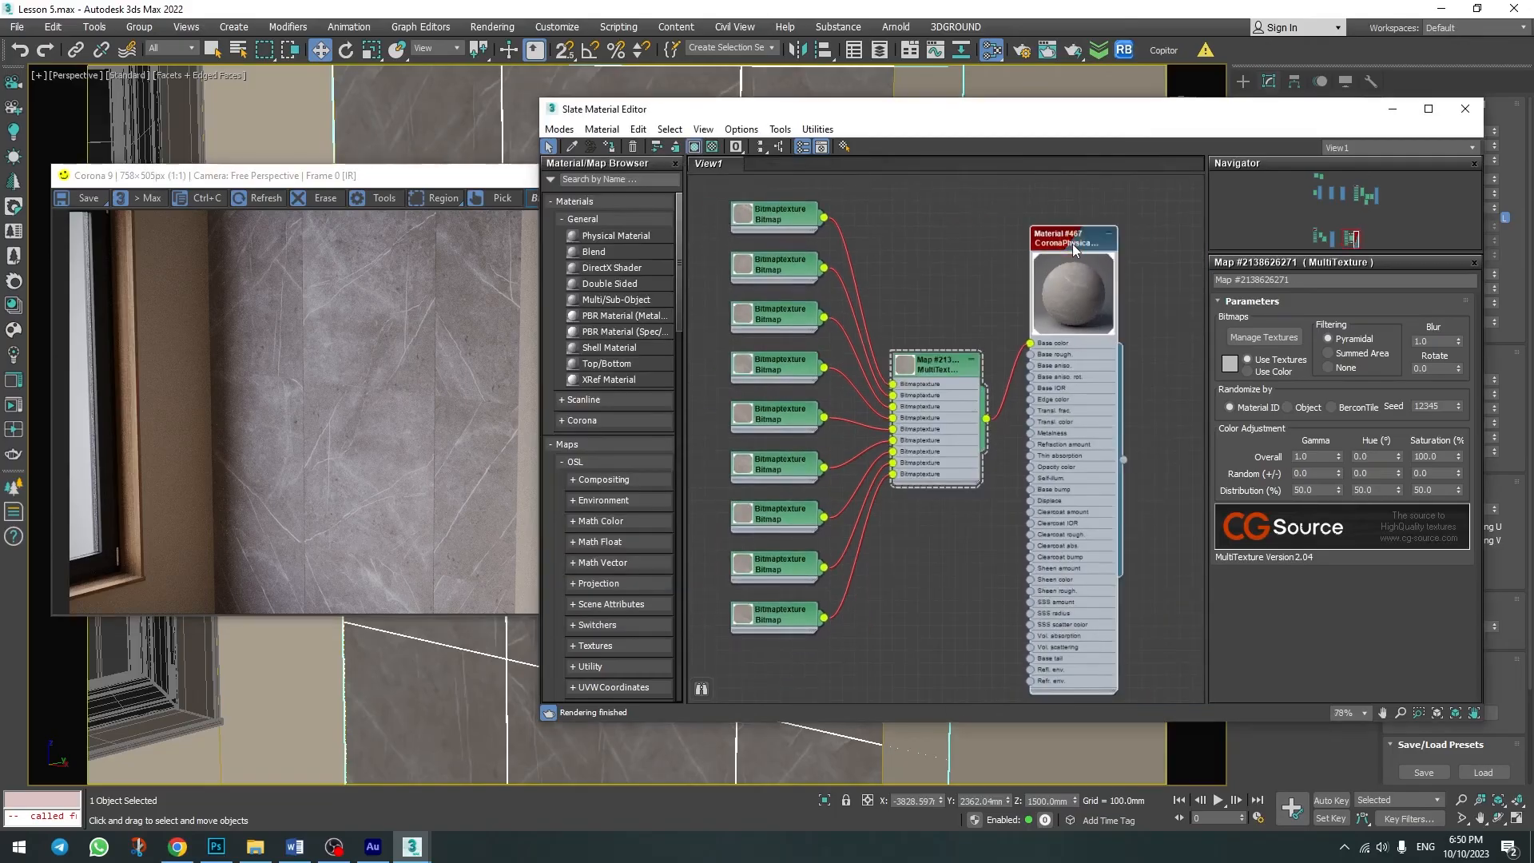
Set the marble CoronaPhysicalMtl Base Layer Roughness to 0.4.
{"action": "left_click", "coordinate": [1069, 236]}
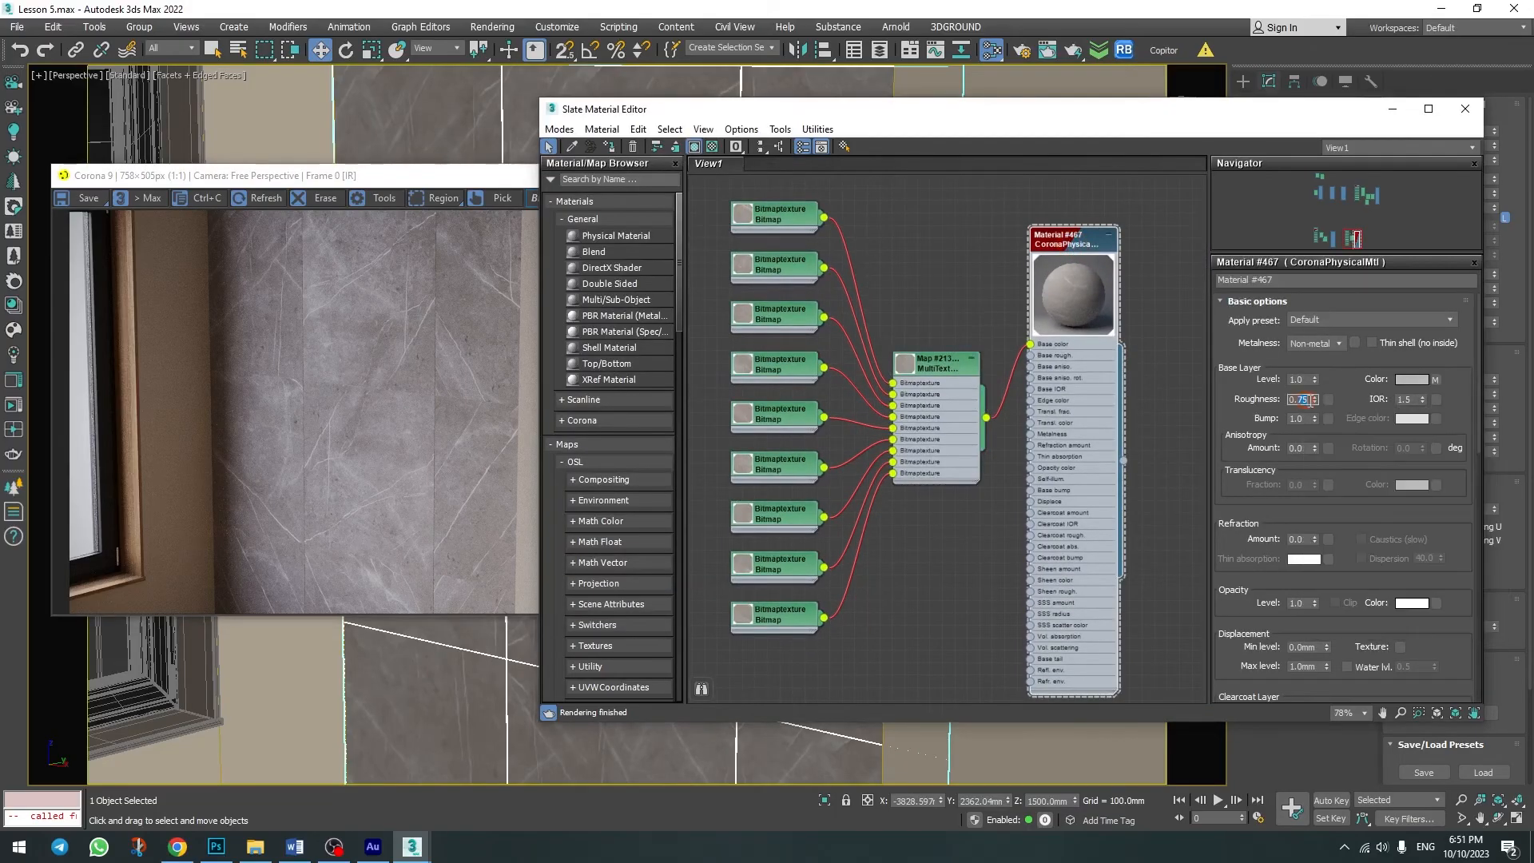
{"action": "type", "text": "0.4"}
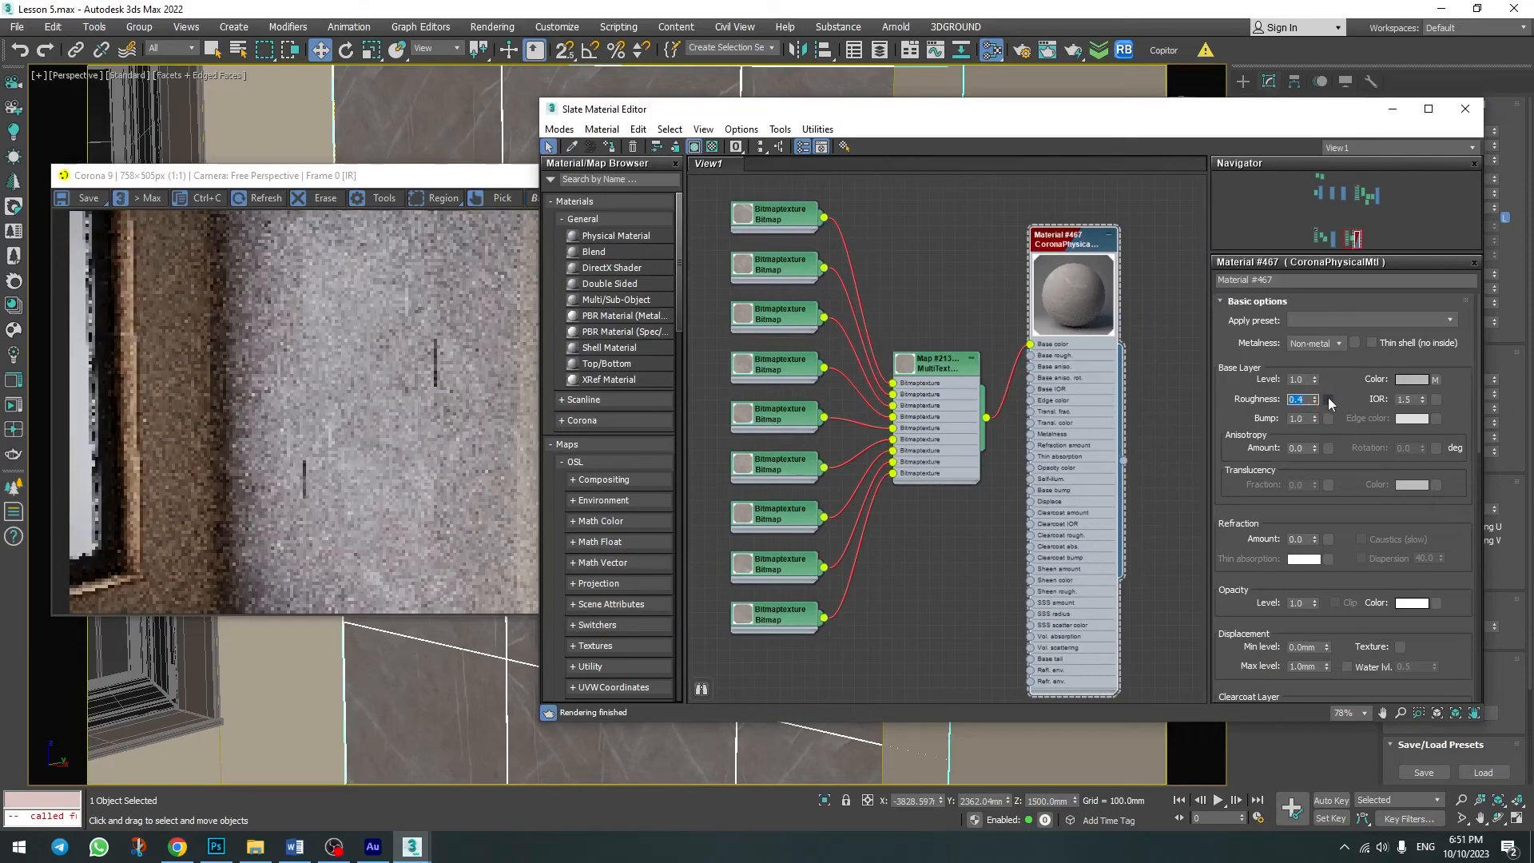